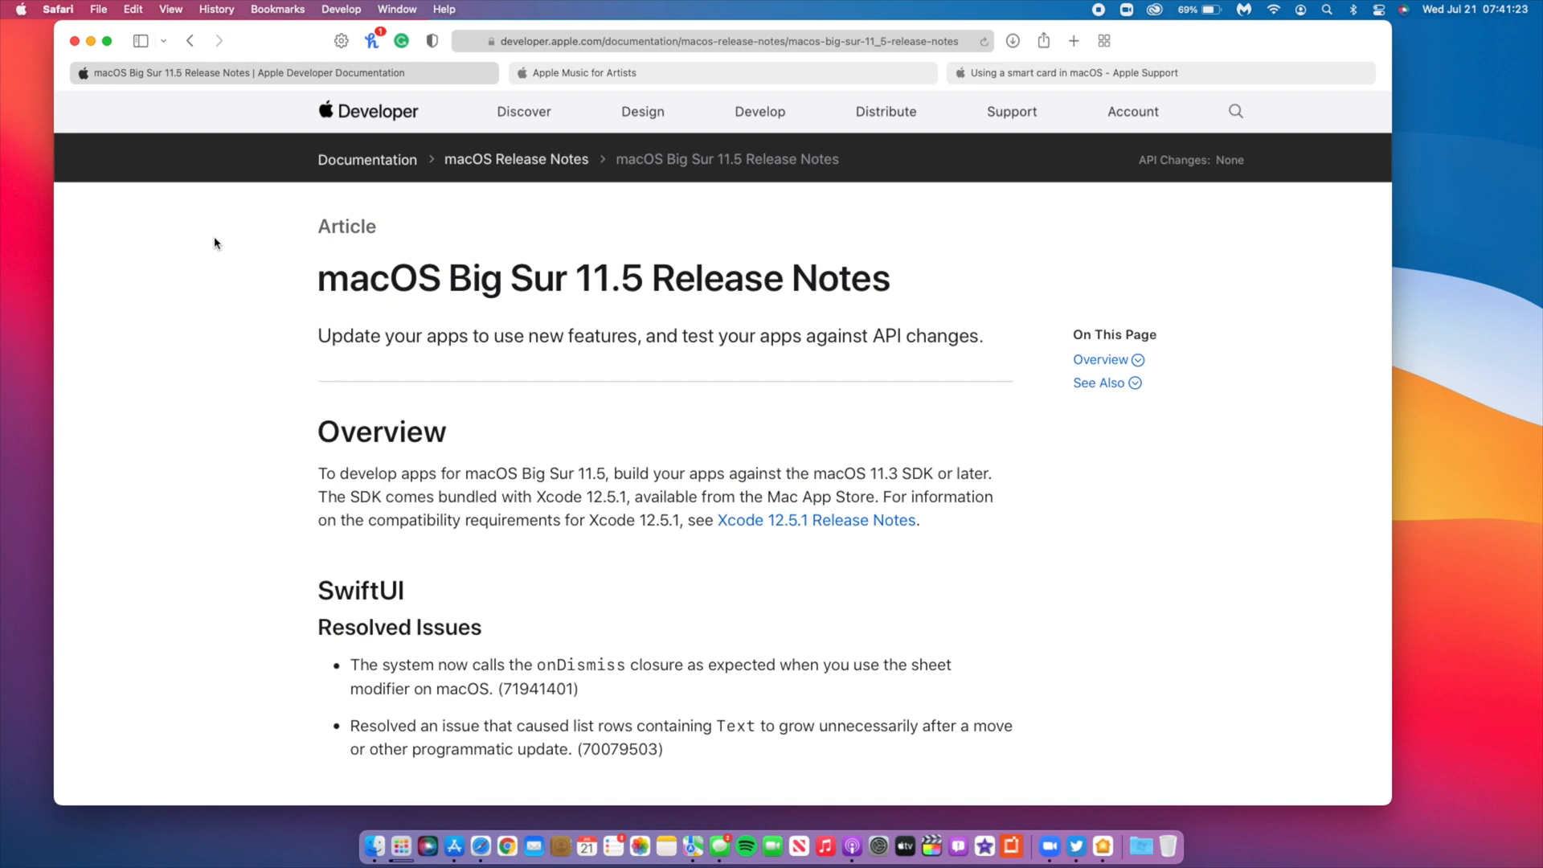
# Close the Music library, read the smart card guide full screen, then bring up App Store Updates.
pyautogui.click(396, 844)
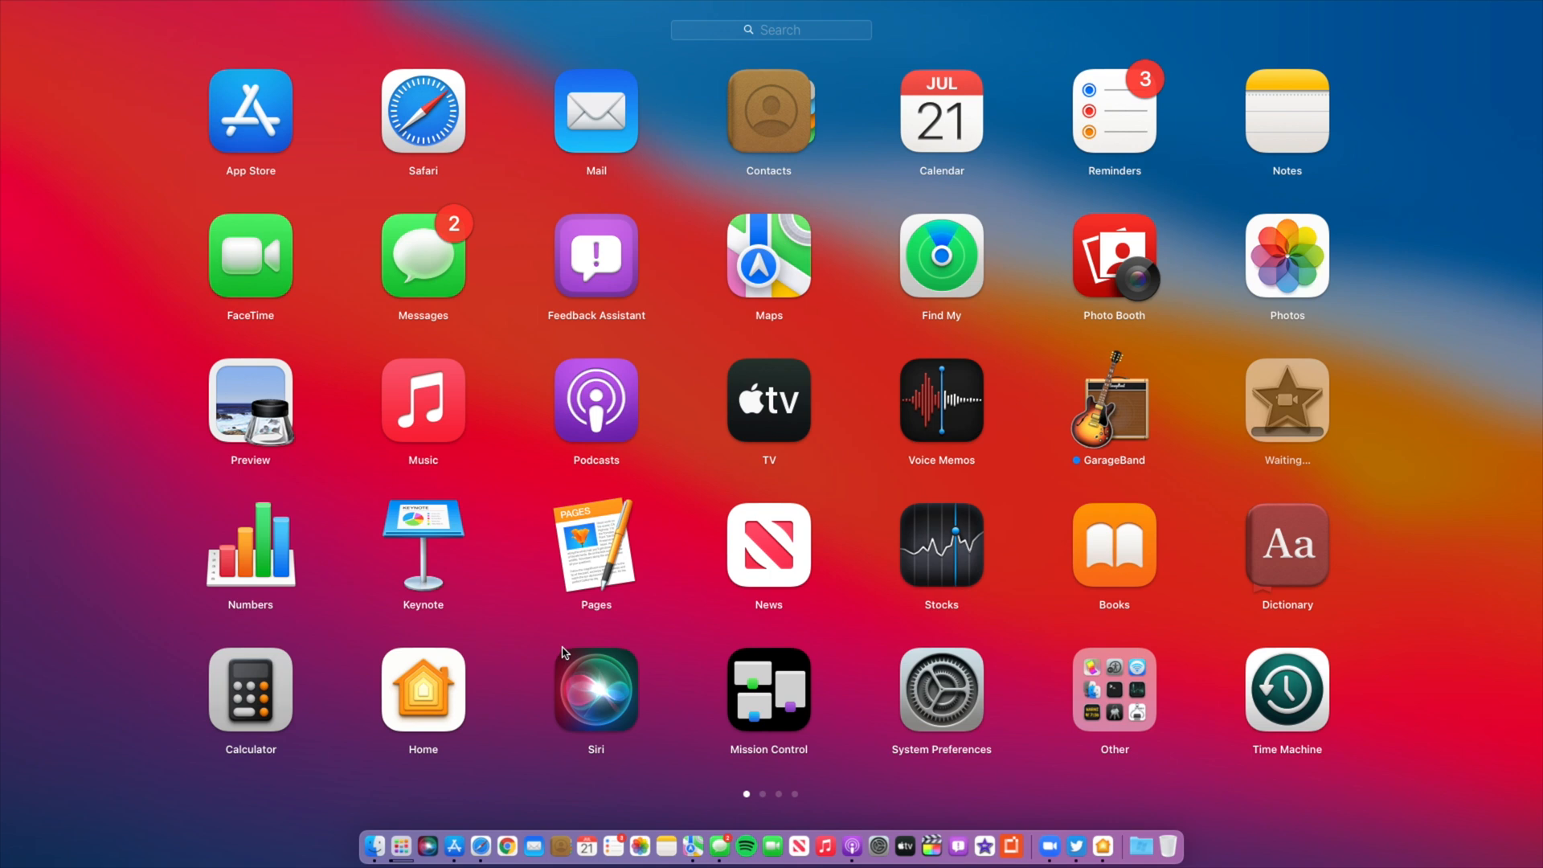
pyautogui.moveTo(610, 652)
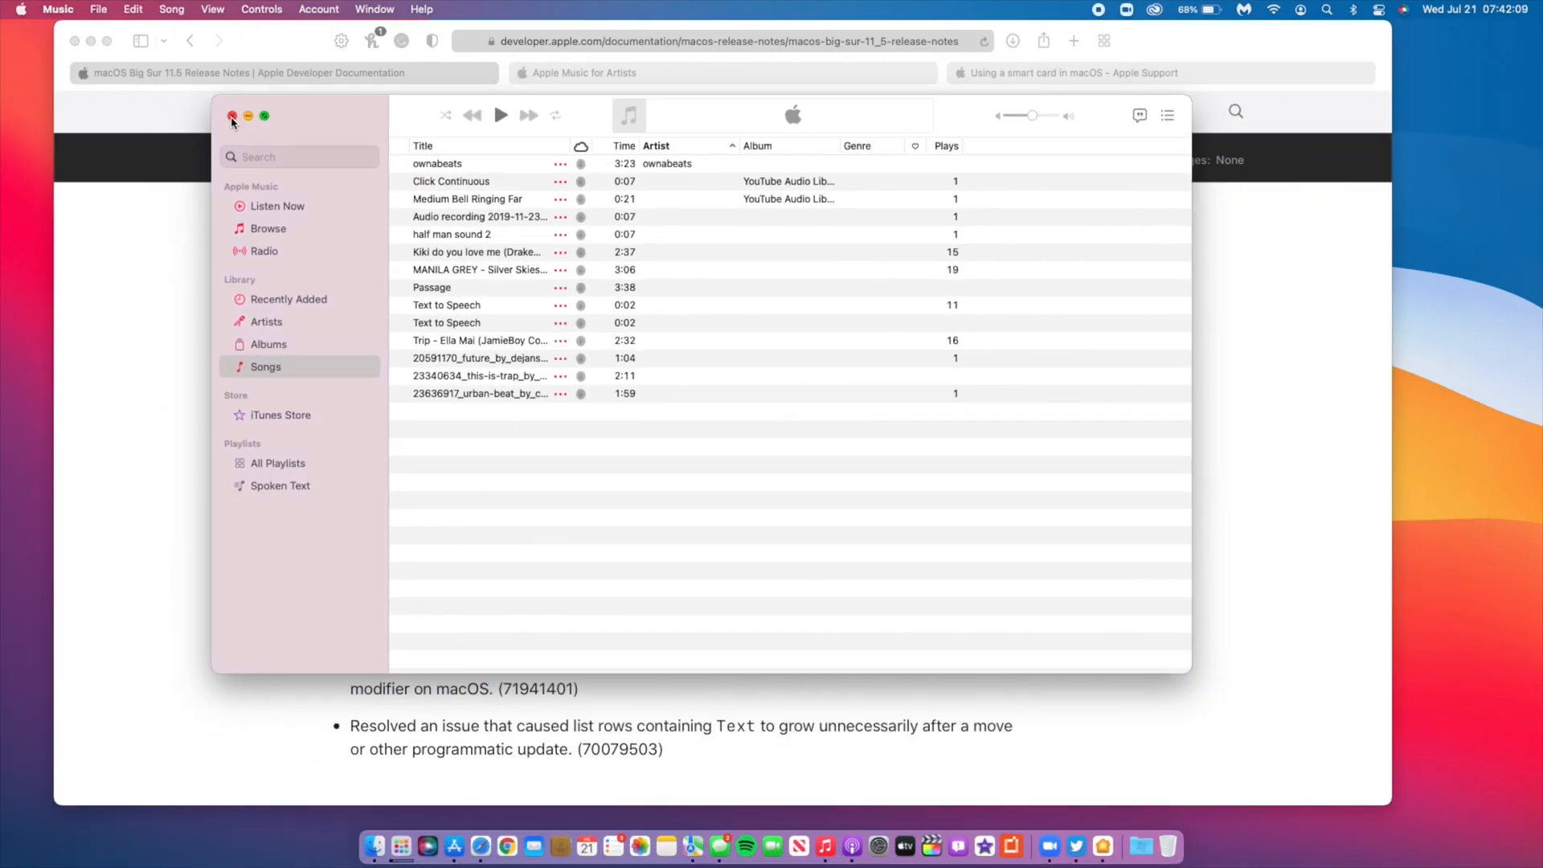
pyautogui.click(232, 115)
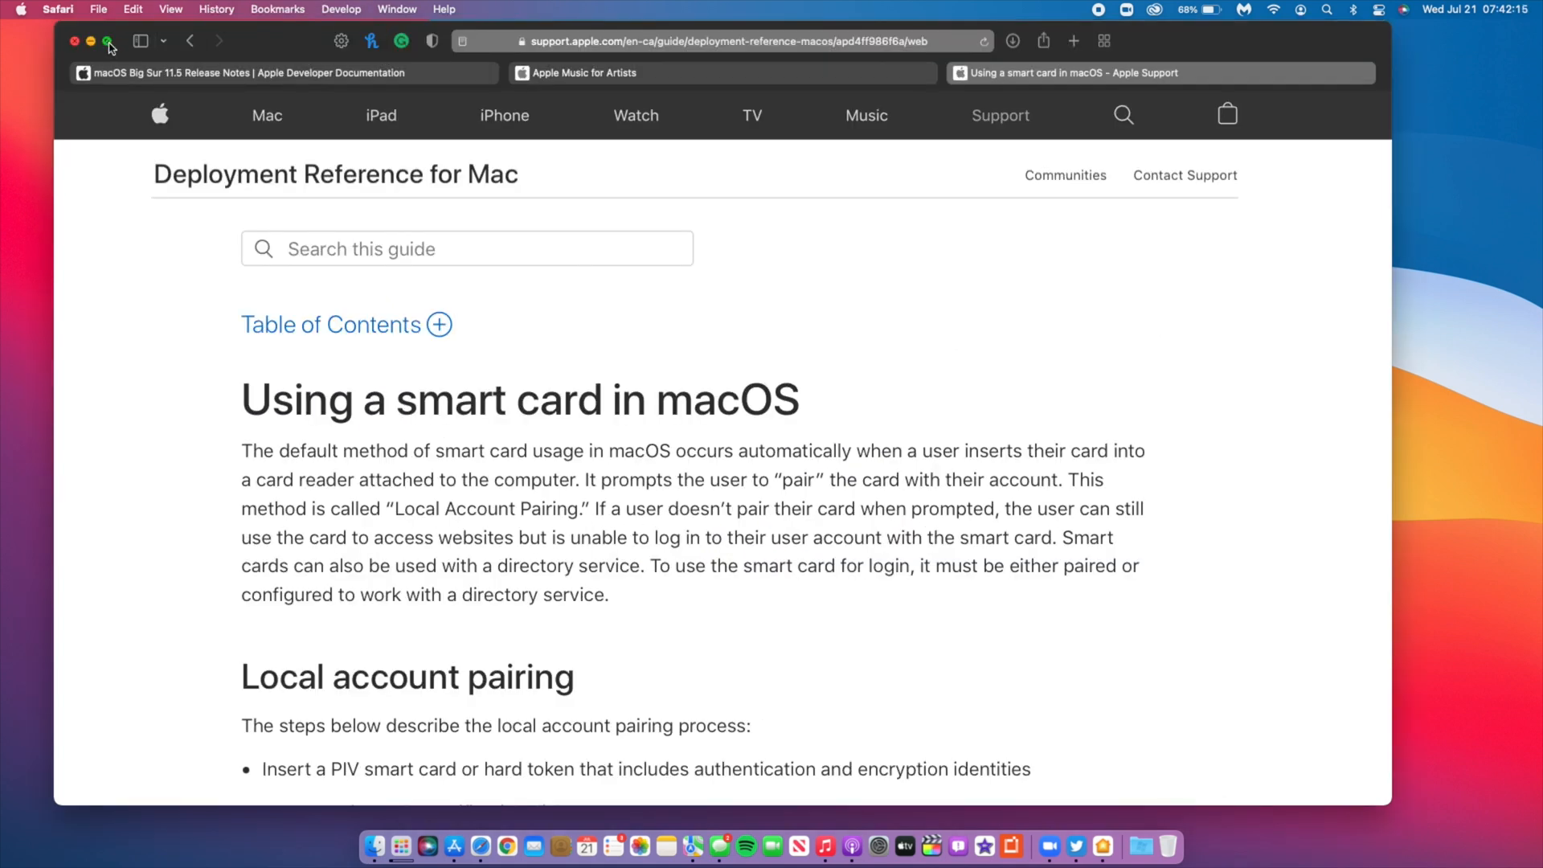
pyautogui.click(108, 41)
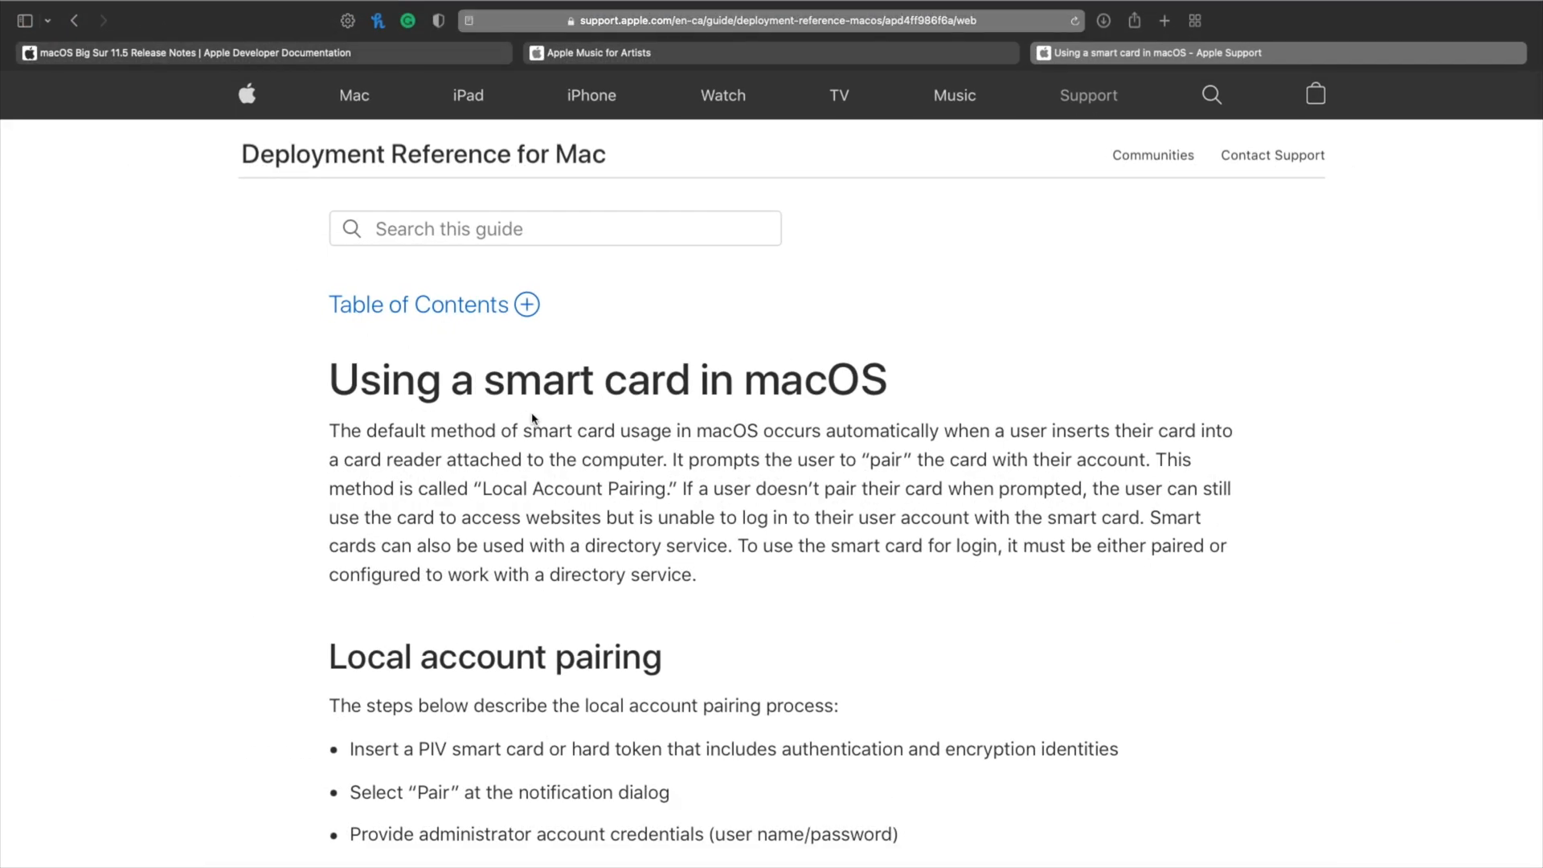
pyautogui.scroll(-3)
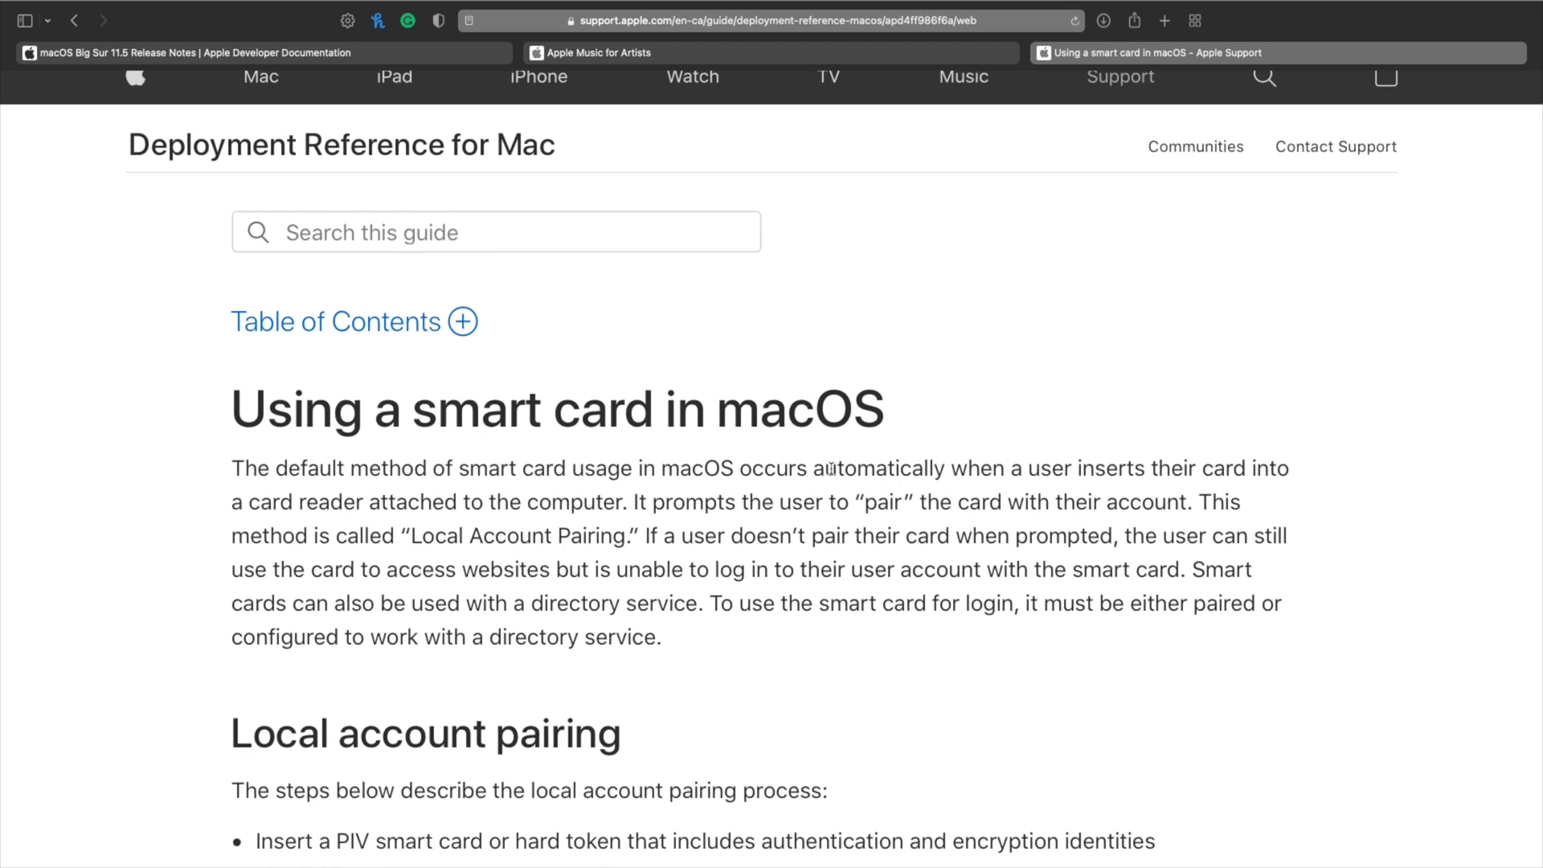
pyautogui.doubleClick(887, 469)
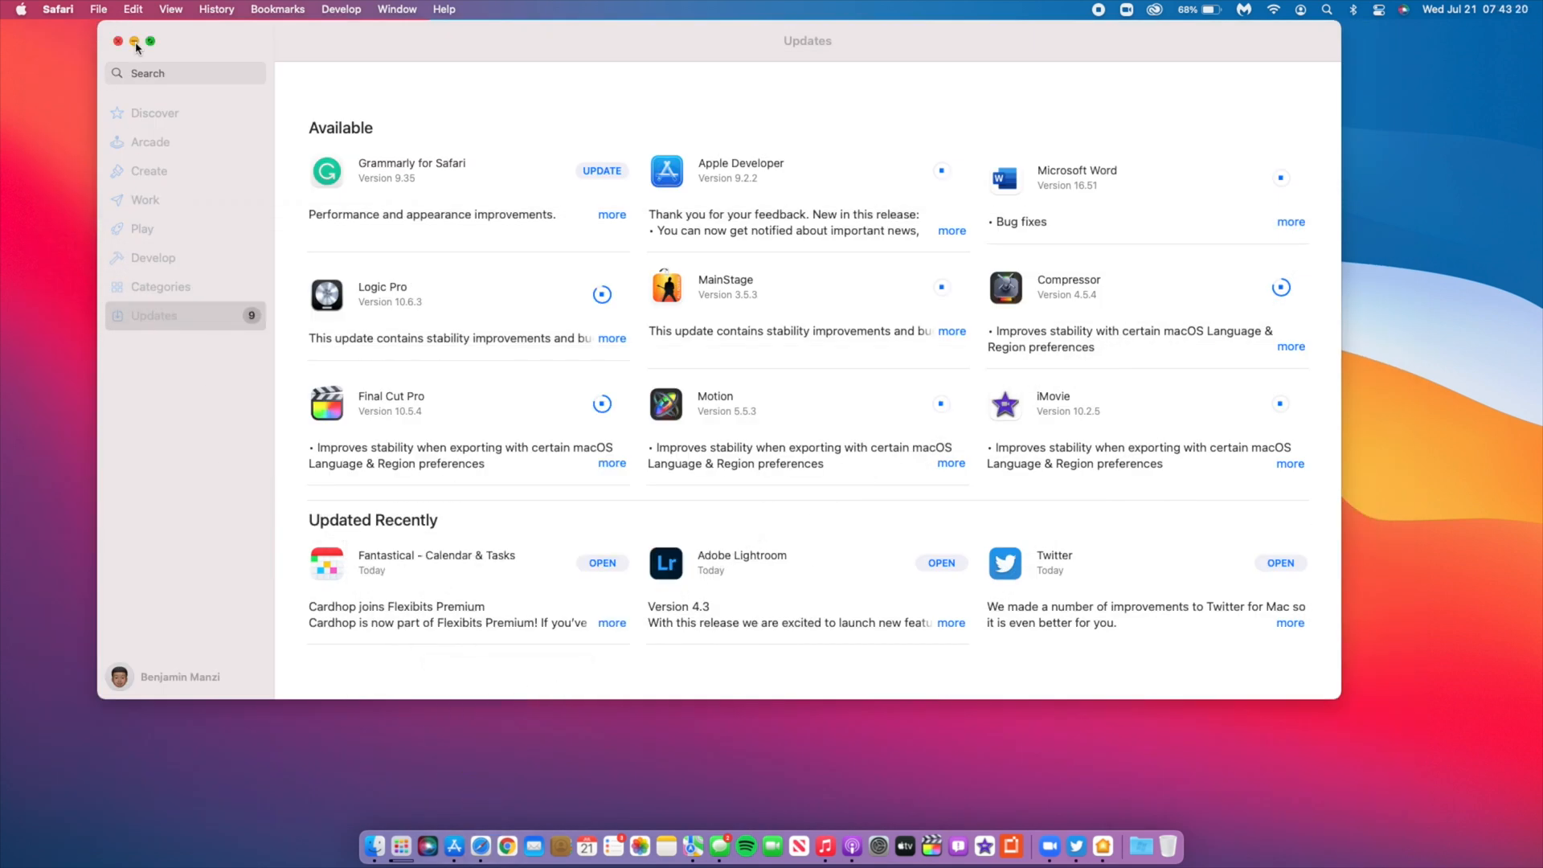
# Minimize the App Store Updates window and open Launchpad's grid of installed apps.
pyautogui.click(117, 41)
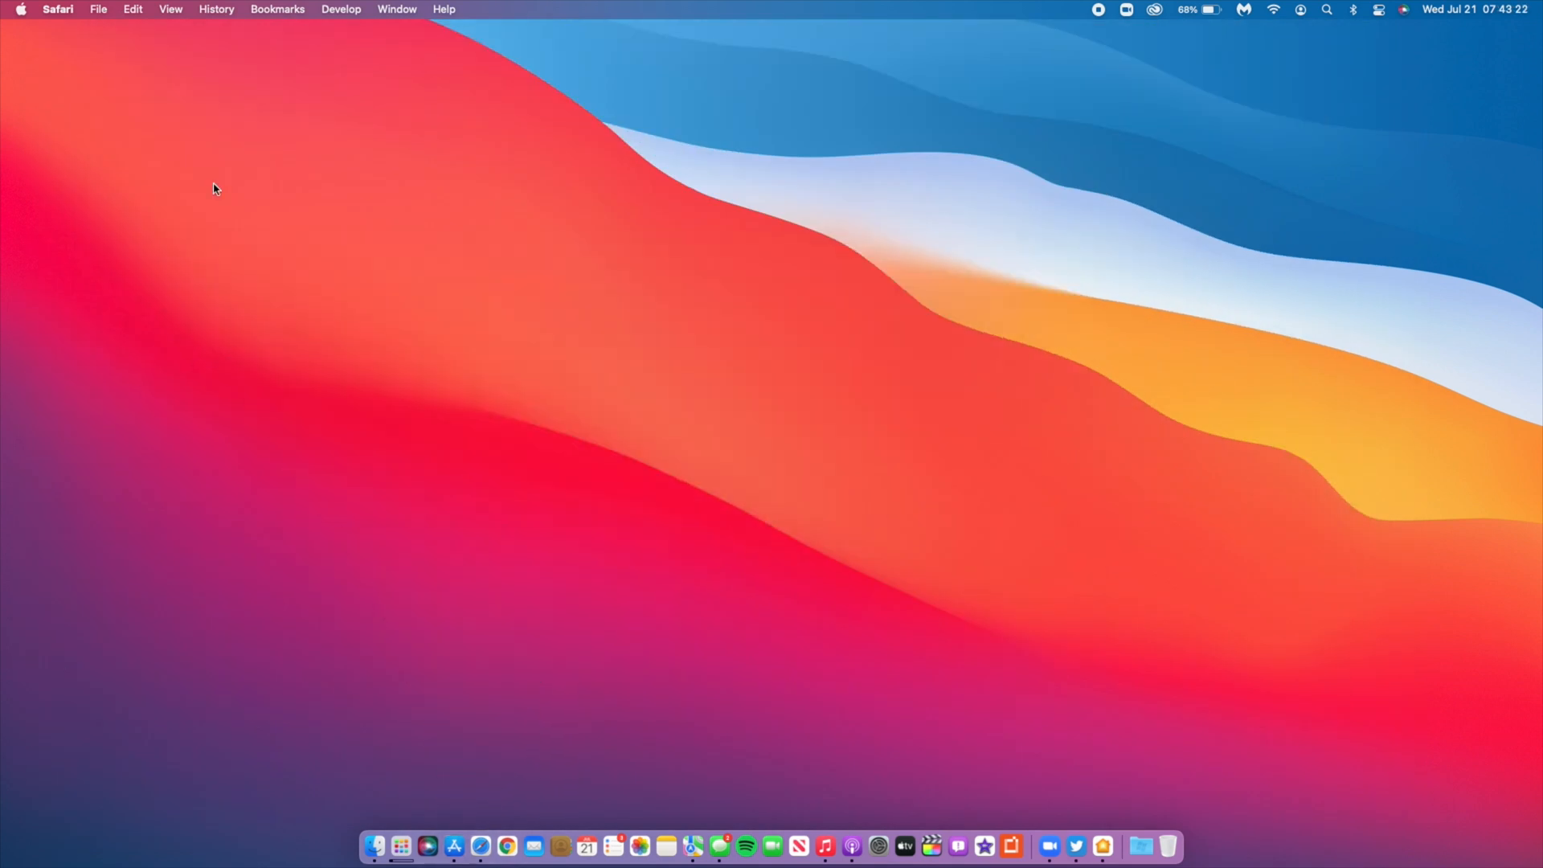
pyautogui.click(395, 846)
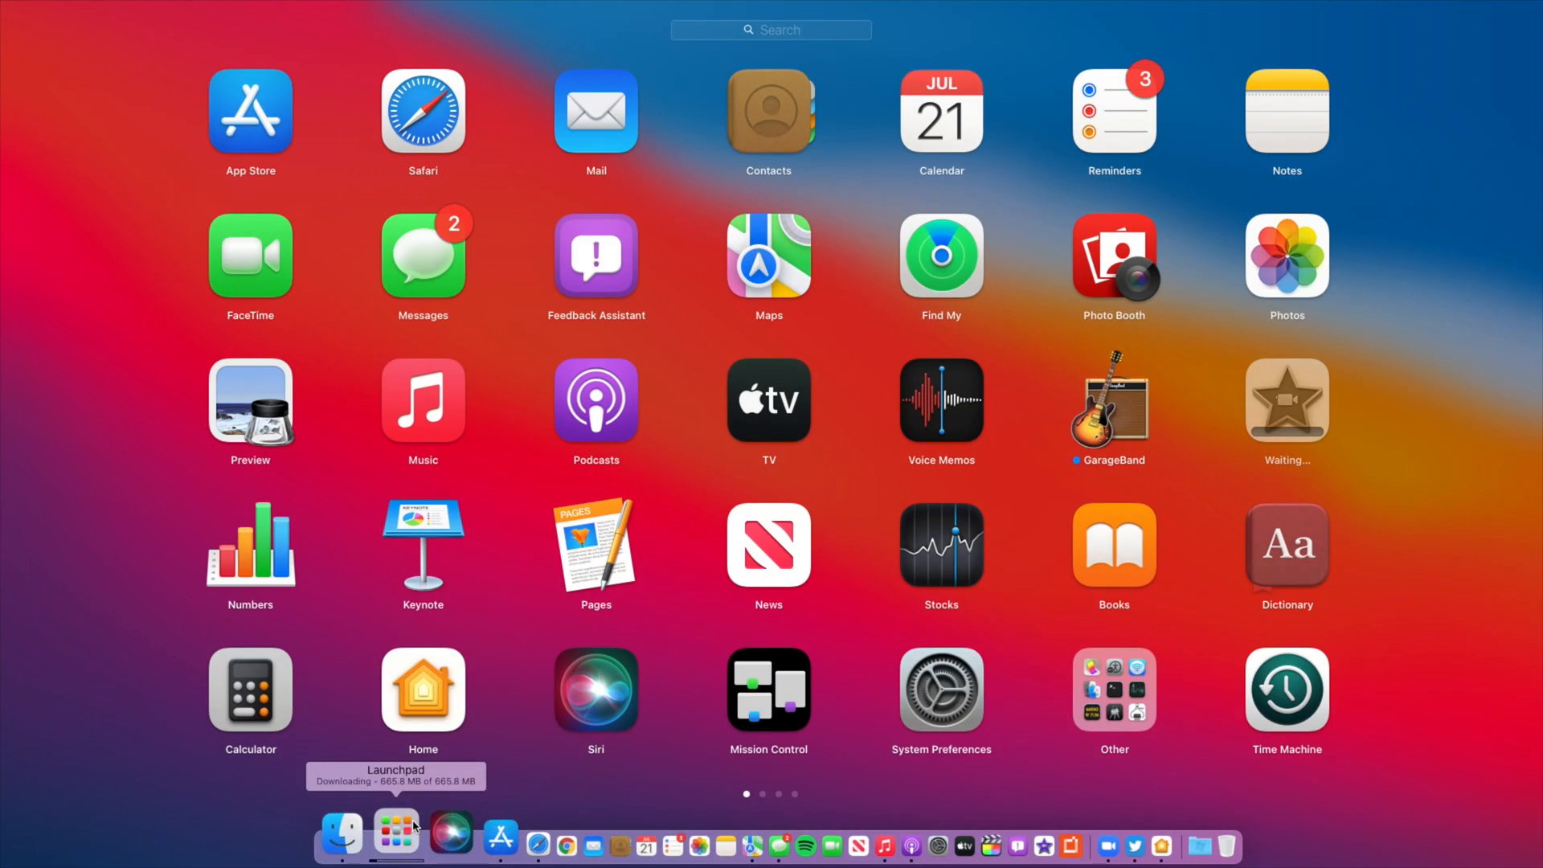